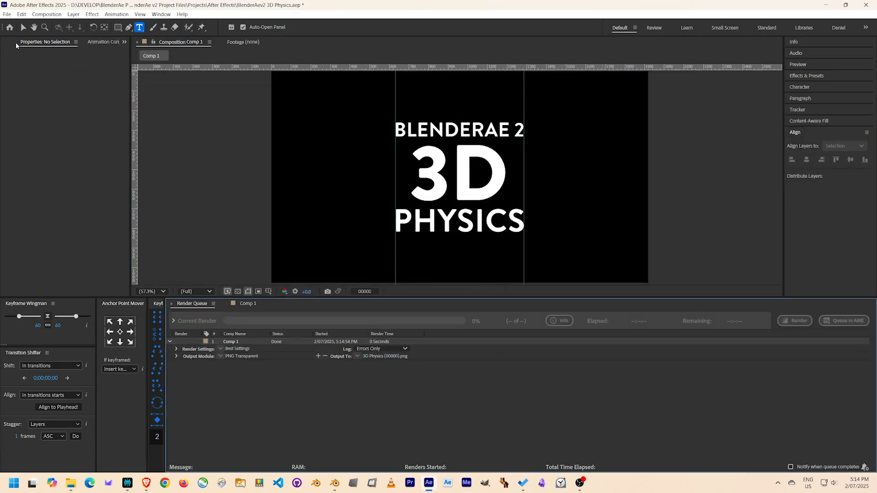
Give the BLENDERAE2 text a Remesh modifier in Voxel mode
{"action": "left_click", "coordinate": [334, 483]}
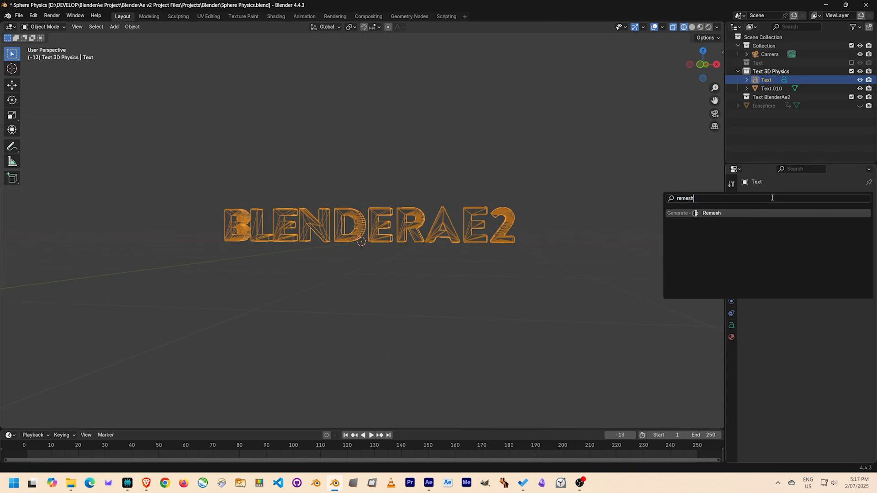
{"action": "left_click", "coordinate": [711, 213]}
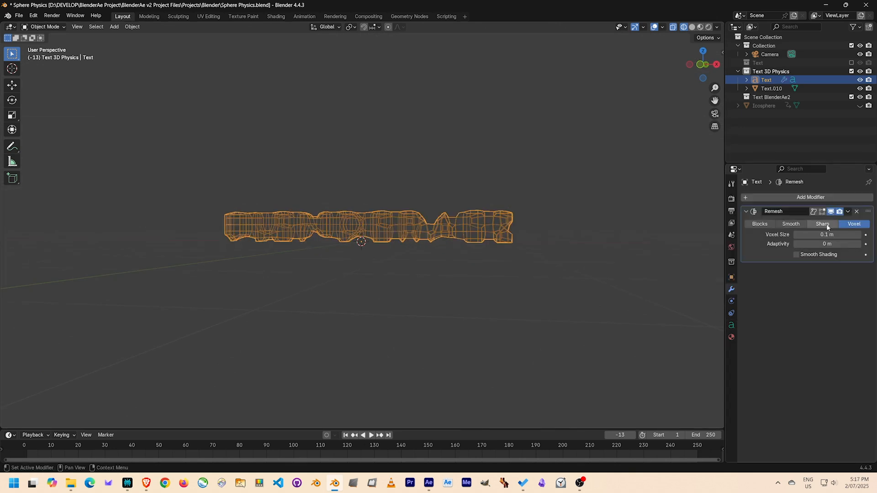
{"action": "left_click", "coordinate": [823, 224]}
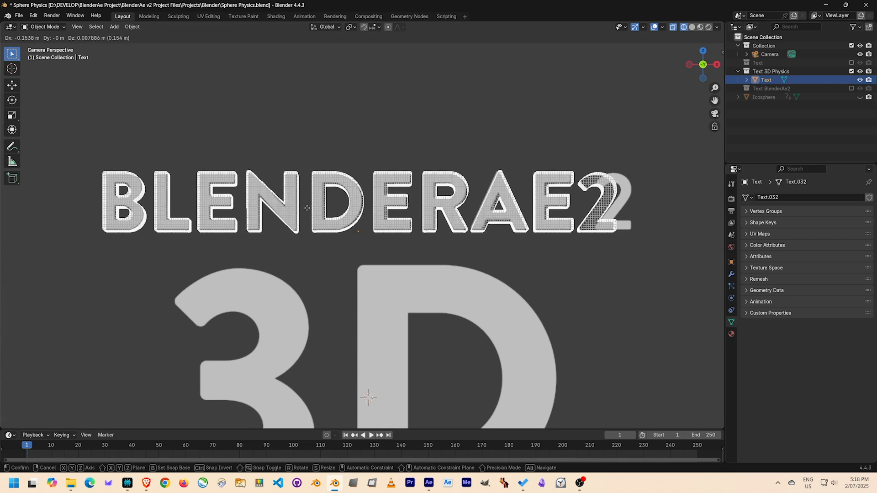
In Edit Mode, select the B and following letters' geometry and separate each with P > Selection
{"action": "key", "text": "Tab"}
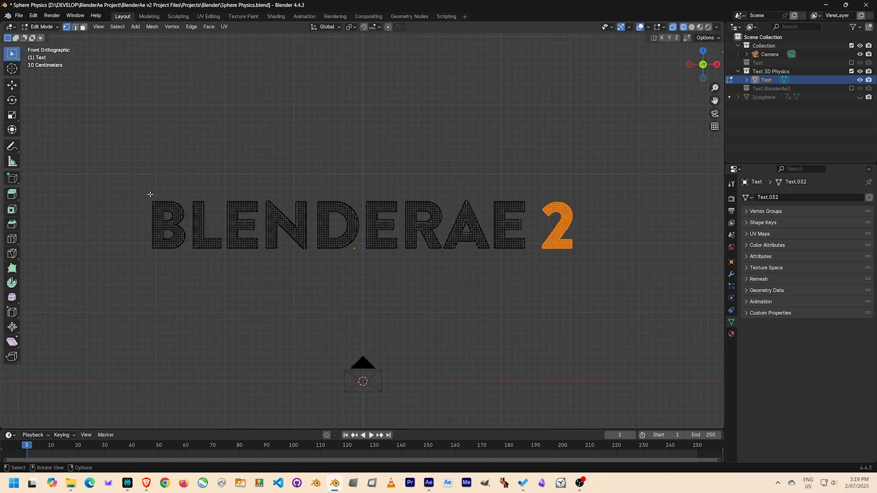
{"action": "left_click", "coordinate": [168, 223]}
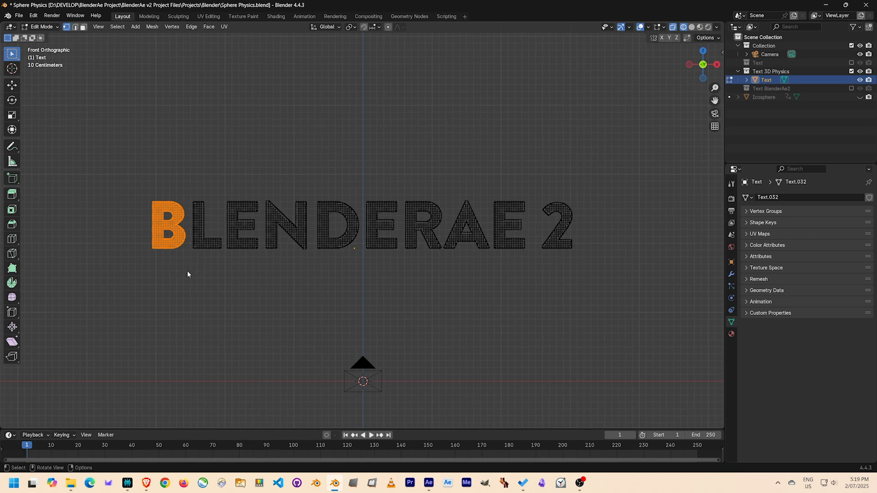
{"action": "left_click_drag", "start_coordinate": [188, 194], "coordinate": [211, 258]}
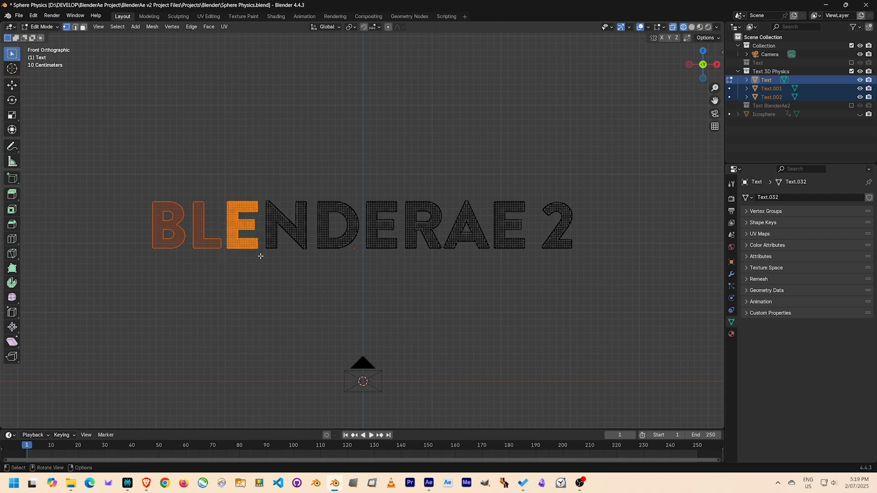
{"action": "left_click_drag", "start_coordinate": [262, 196], "coordinate": [311, 266]}
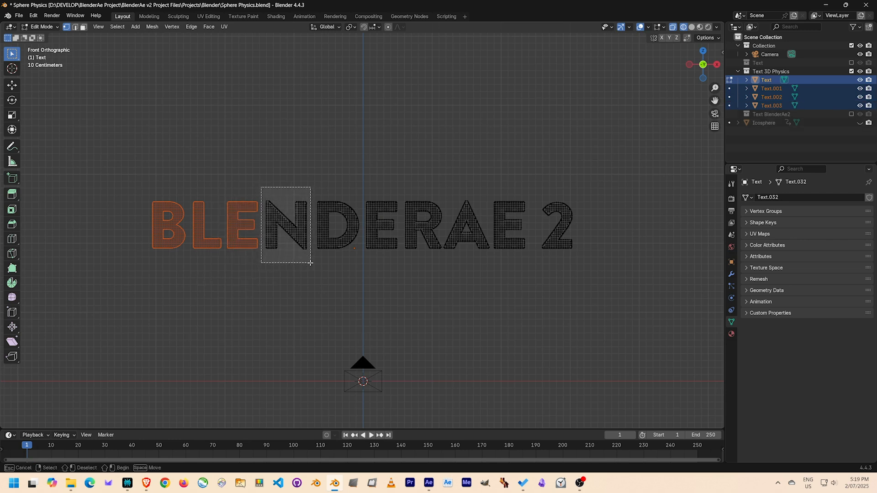
{"action": "key", "text": "p"}
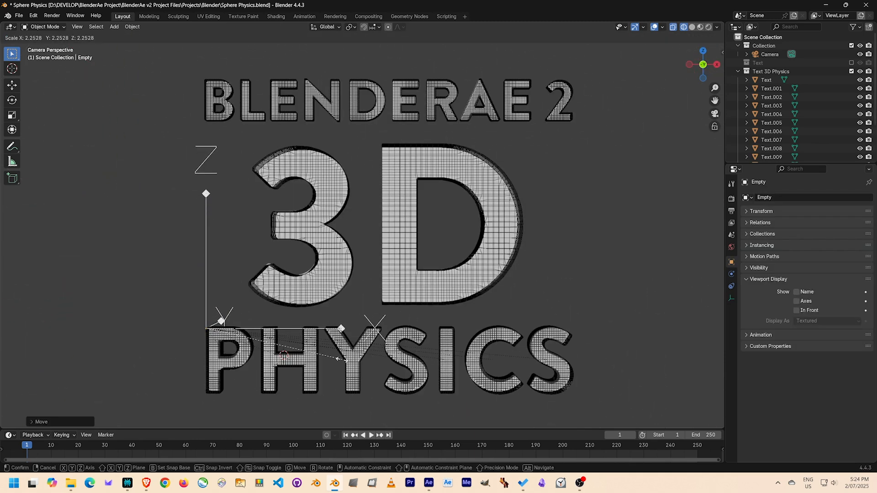
Return to the Layout camera view showing the letters inside the wireframe icosphere
{"action": "left_click", "coordinate": [303, 15]}
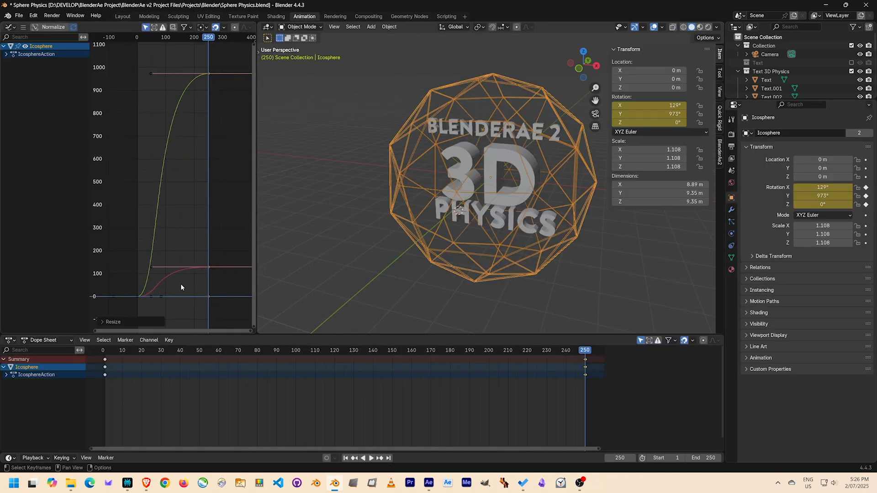
{"action": "type", "text": "NO"}
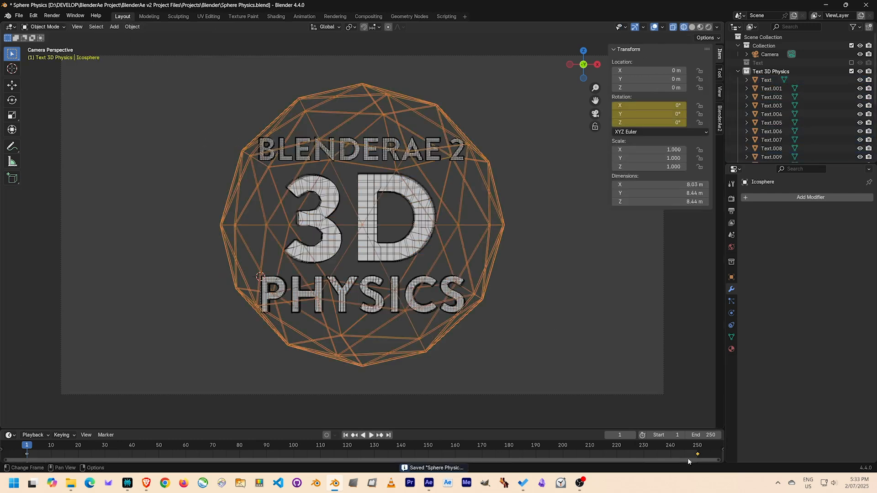
Make the icosphere a passive, animated rigid body with Mesh collision shape and chosen source
{"action": "left_click", "coordinate": [304, 16]}
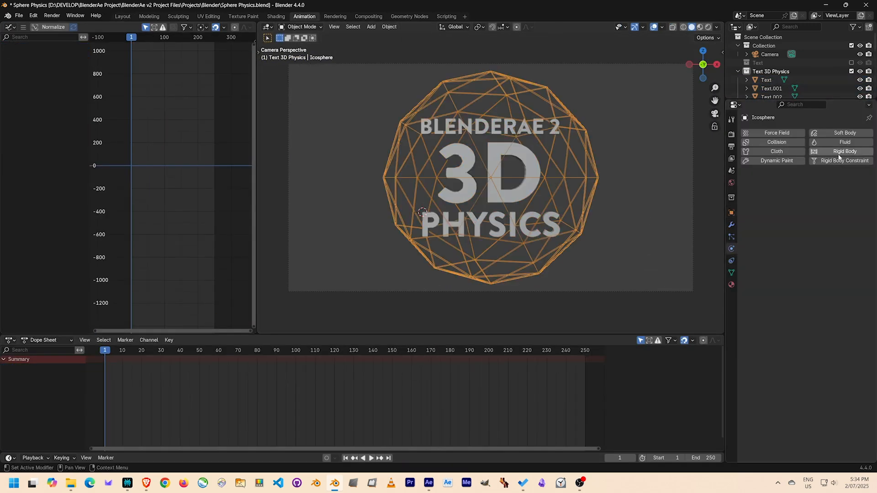
{"action": "left_click", "coordinate": [844, 151]}
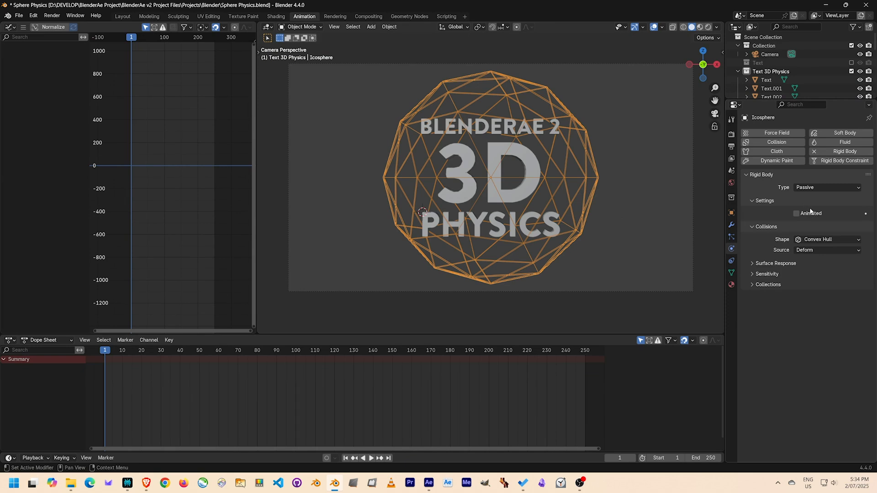
{"action": "left_click", "coordinate": [796, 213]}
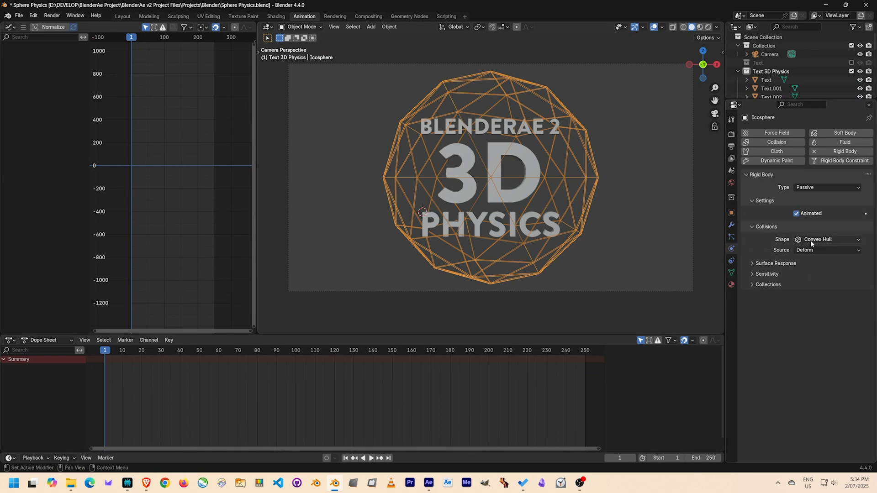
{"action": "left_click", "coordinate": [827, 250]}
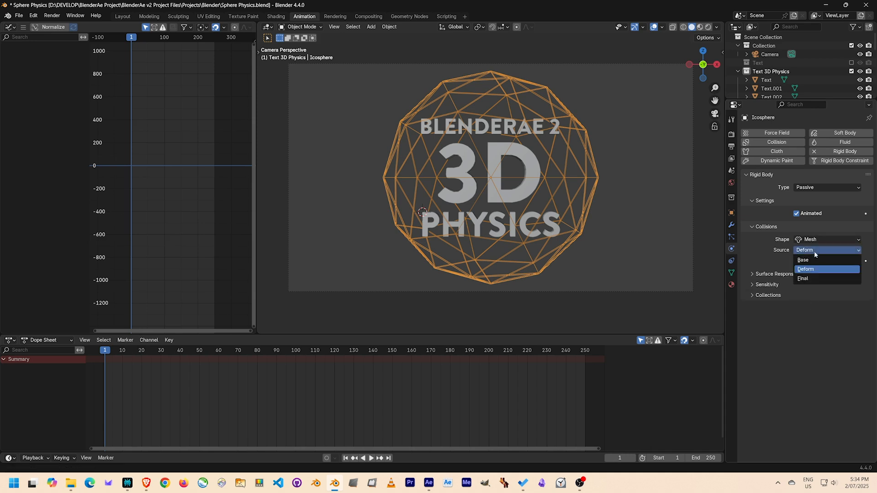
{"action": "left_click", "coordinate": [804, 278]}
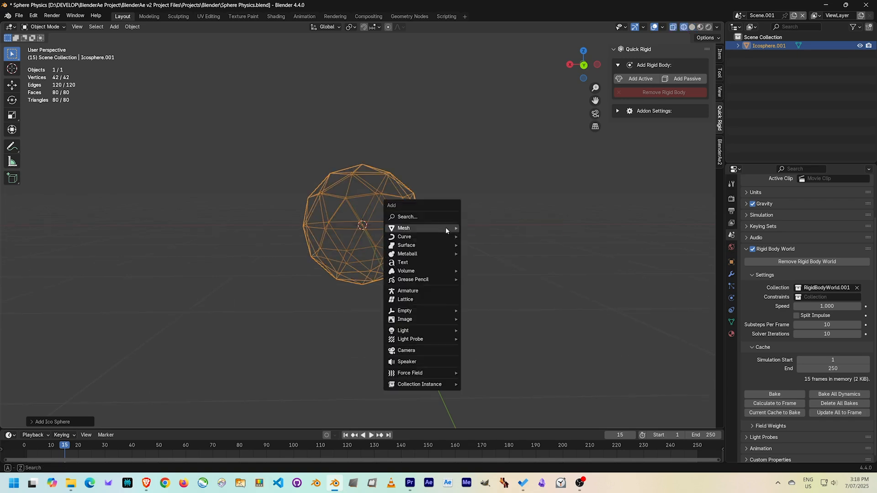
Add a cube inside the icosphere and pick the icosphere's rigid-body collision shape
{"action": "left_click", "coordinate": [403, 228]}
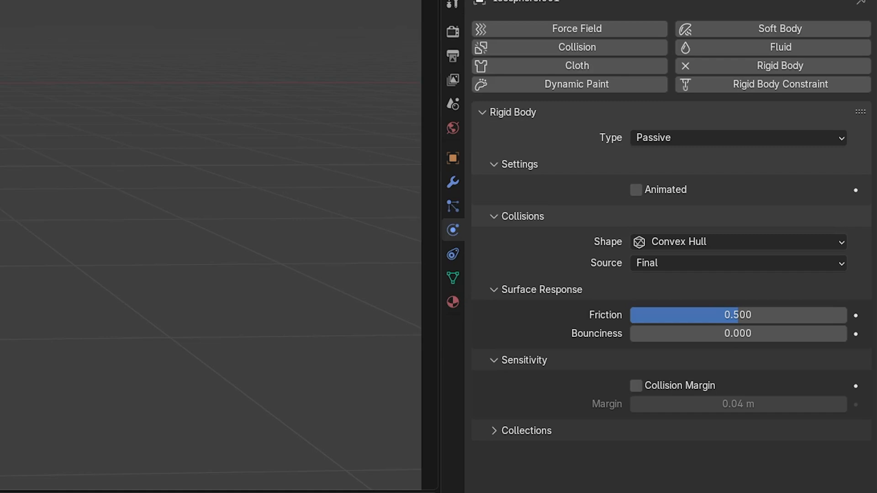
{"action": "left_click", "coordinate": [738, 241]}
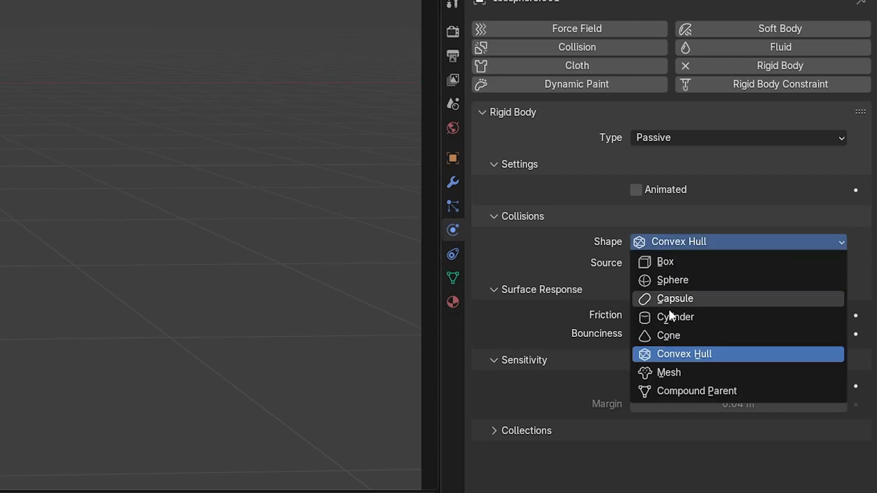
{"action": "left_click", "coordinate": [669, 373]}
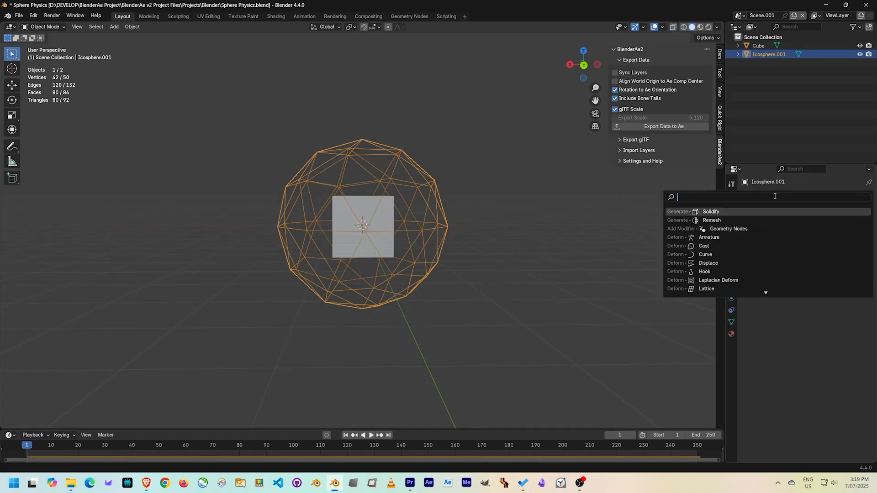
Add a Solidify modifier to Icosphere.001 with 0.01 m thickness and offset -1
{"action": "left_click", "coordinate": [711, 211]}
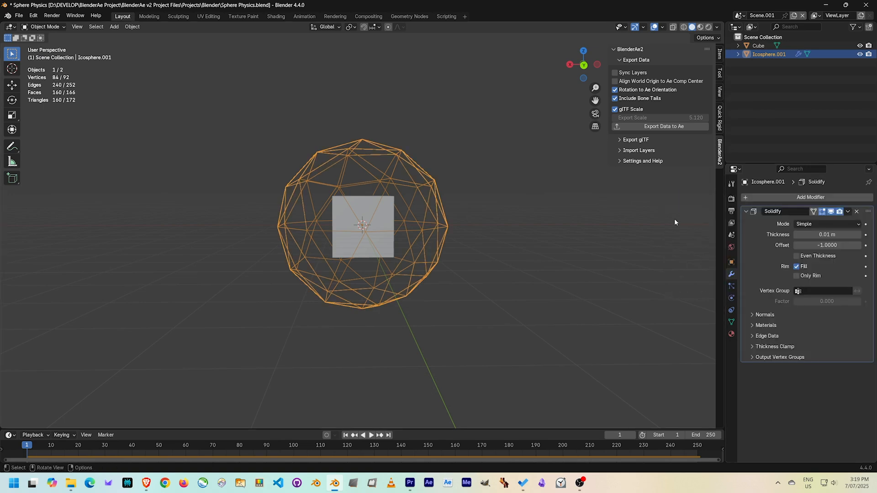
{"action": "mouse_move", "coordinate": [541, 262]}
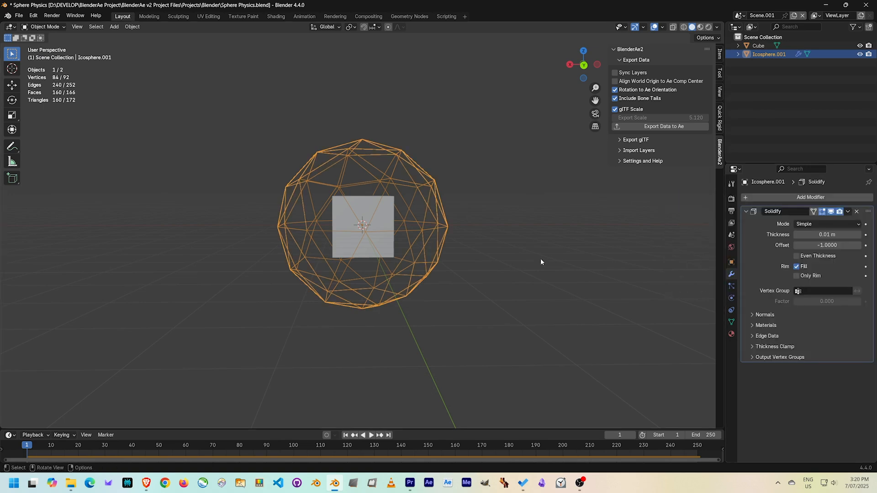
{"action": "left_click_drag", "start_coordinate": [827, 234], "coordinate": [836, 235]}
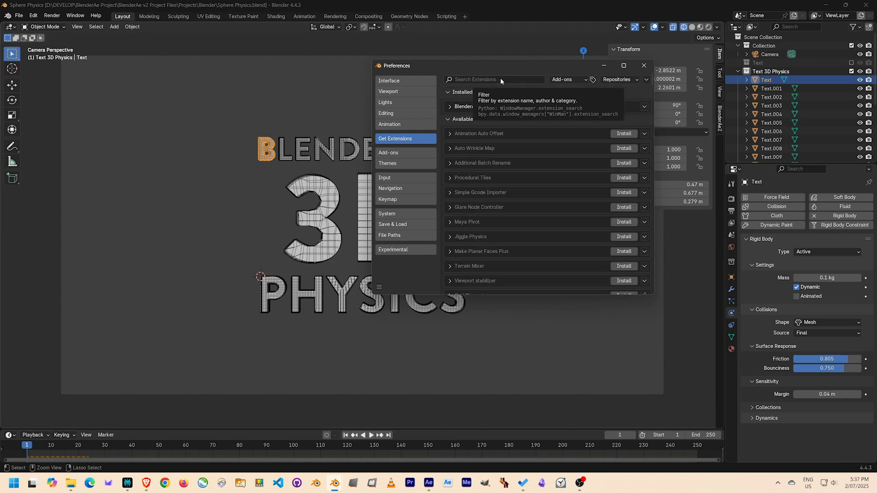
Install the Quick Rigid extension and use its Add Passive on the icosphere
{"action": "type", "text": "rigid"}
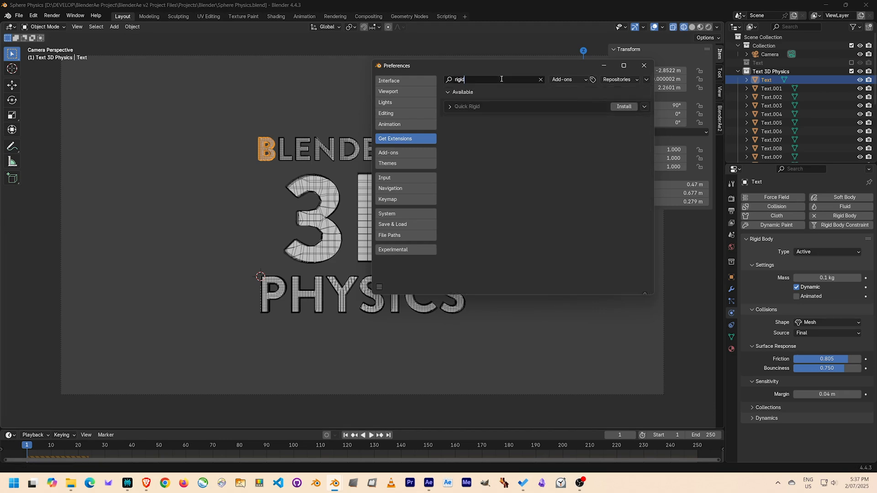
{"action": "mouse_move", "coordinate": [563, 180]}
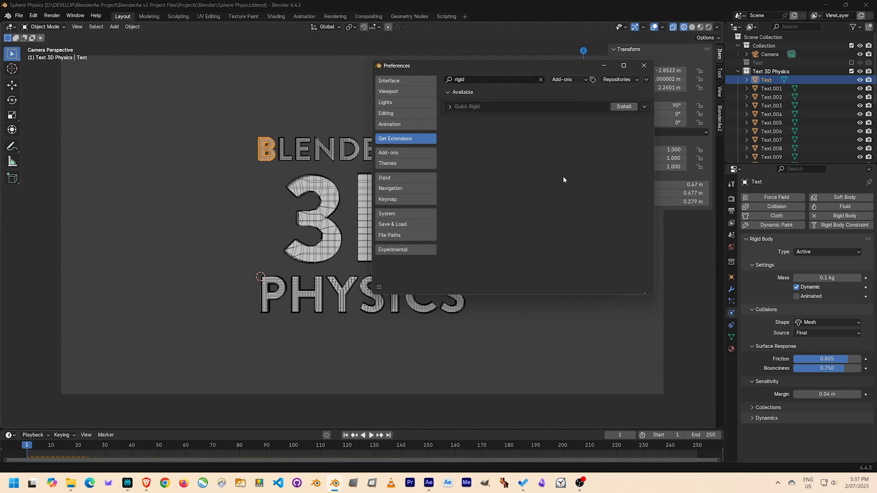
{"action": "left_click", "coordinate": [624, 106]}
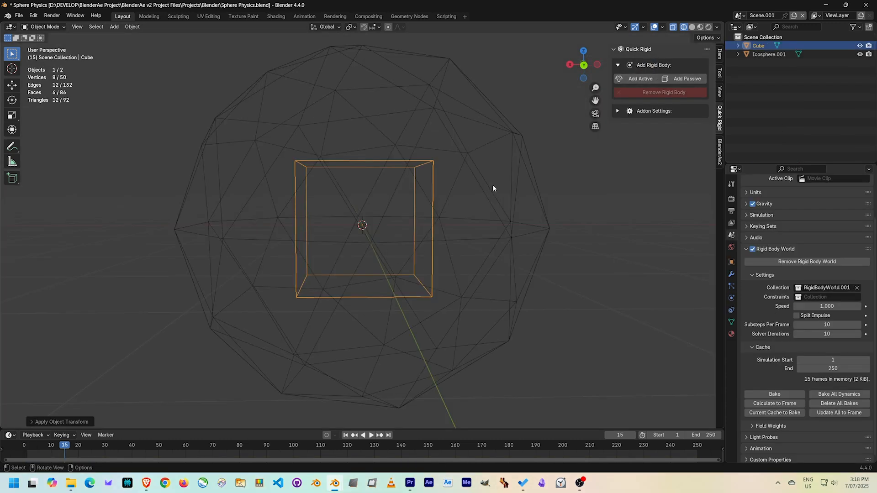
{"action": "left_click", "coordinate": [769, 54]}
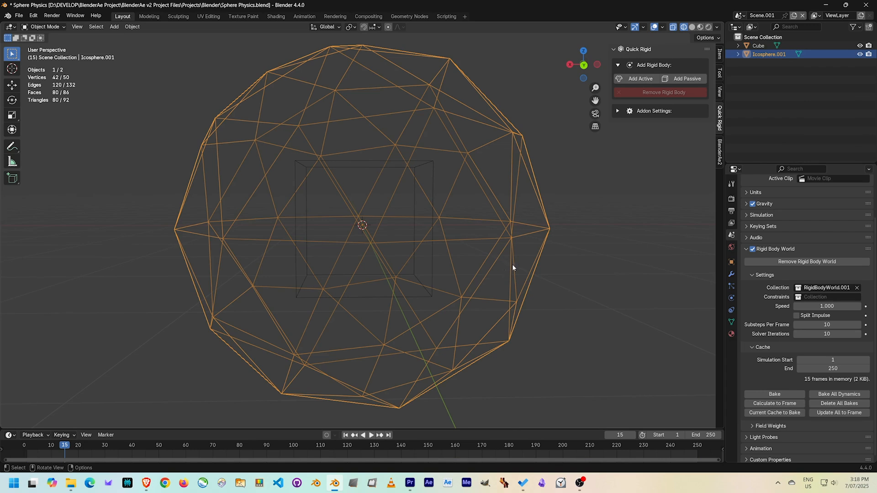
{"action": "left_click", "coordinate": [688, 79]}
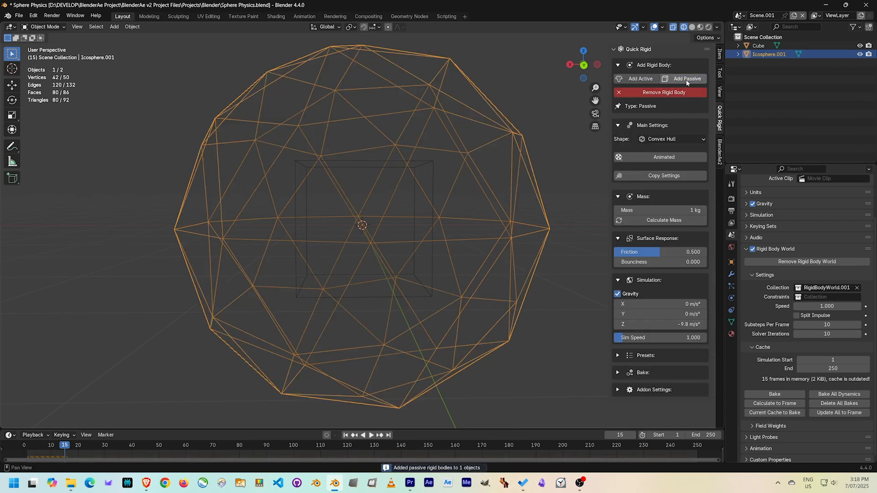
{"action": "left_click", "coordinate": [639, 79]}
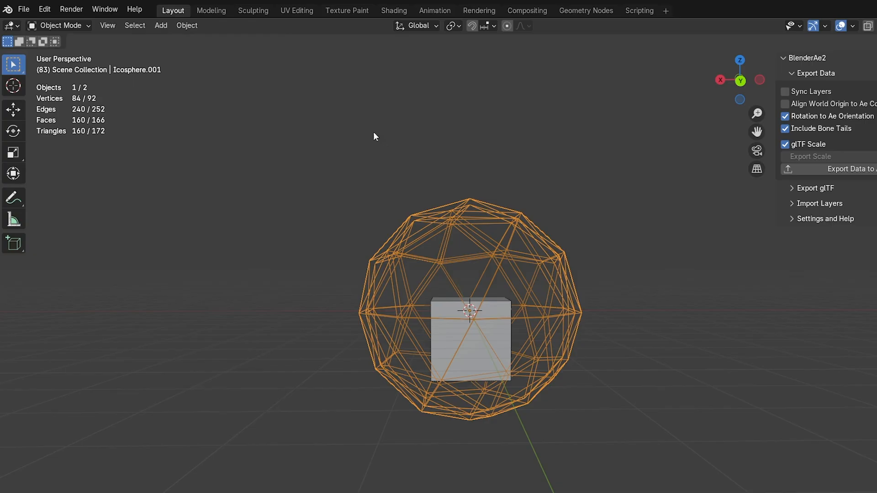
Use Object > Rigid Body > Copy from Active to share the settings with the selected objects
{"action": "left_click", "coordinate": [187, 25]}
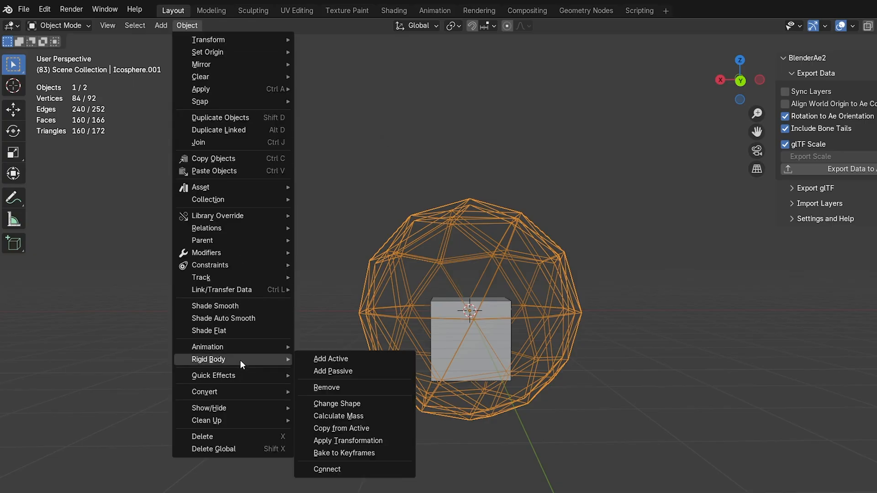
{"action": "mouse_move", "coordinate": [378, 432]}
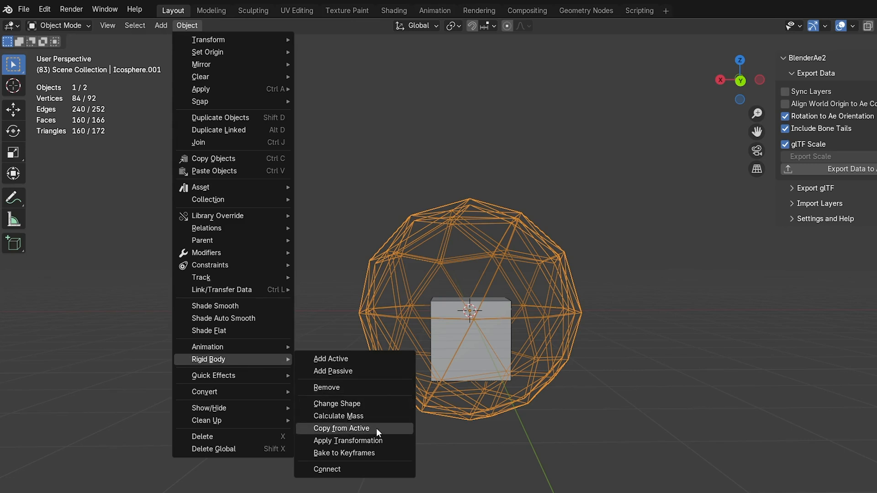
{"action": "left_click", "coordinate": [341, 429]}
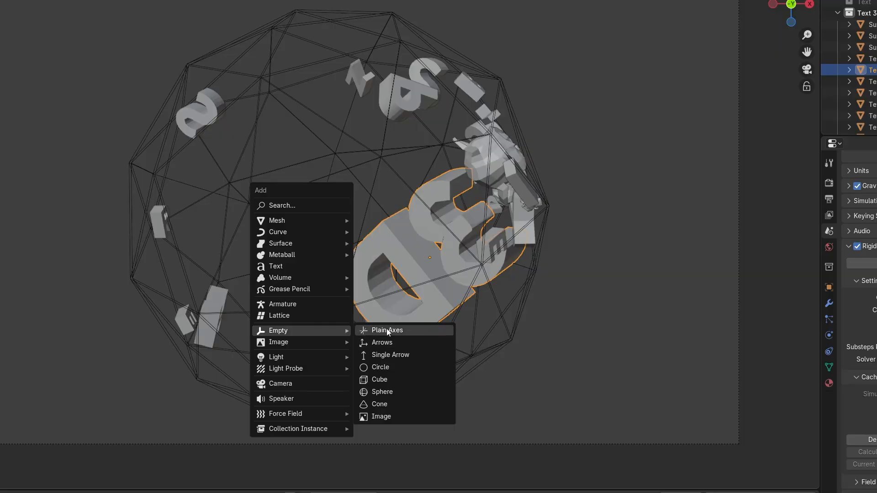
Add a plain-axes empty at the sphere centre with a magnetic force field
{"action": "left_click", "coordinate": [387, 330]}
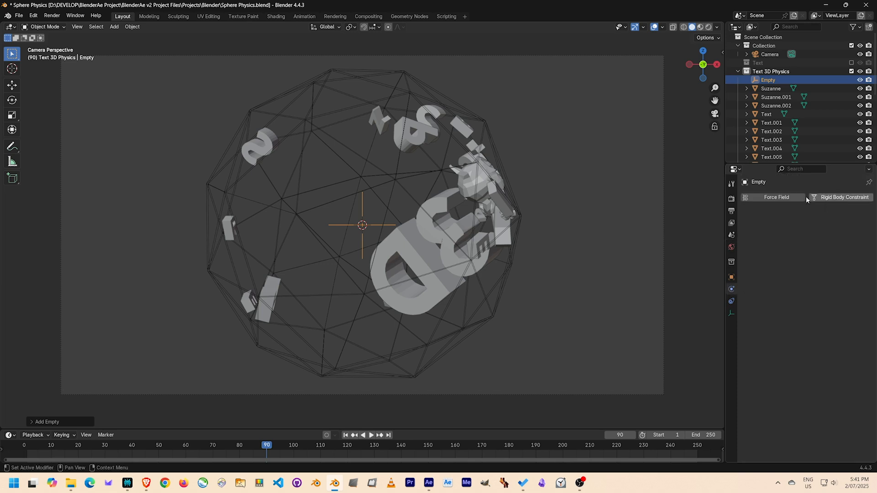
{"action": "left_click", "coordinate": [775, 197]}
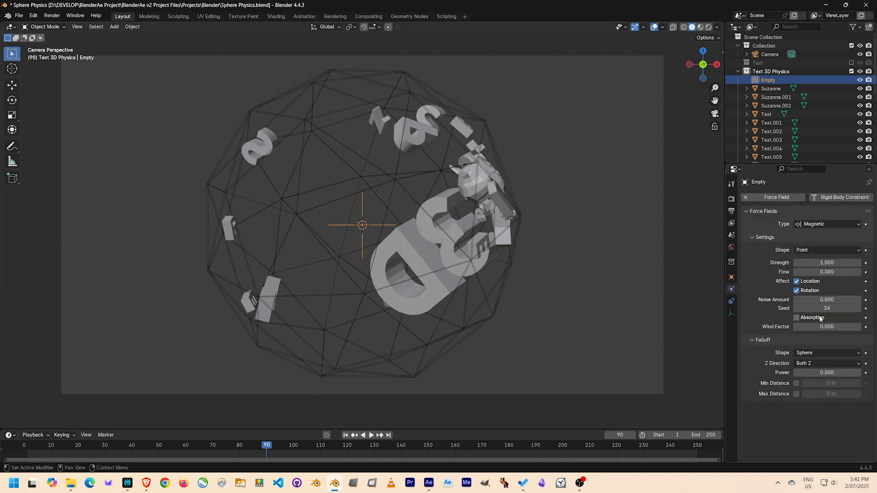
{"action": "left_click", "coordinate": [814, 223]}
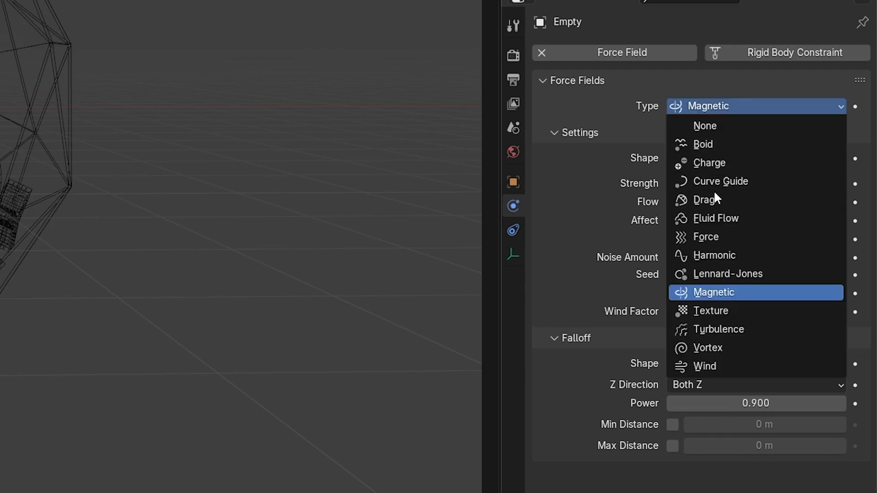
{"action": "left_click", "coordinate": [714, 292]}
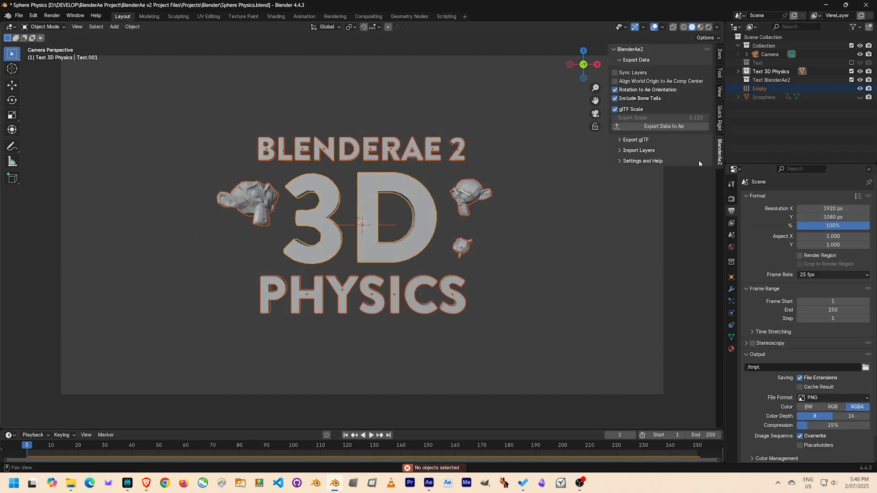
Export the physics scene data to After Effects via the BlenderAe2 panel
{"action": "left_click", "coordinate": [770, 54]}
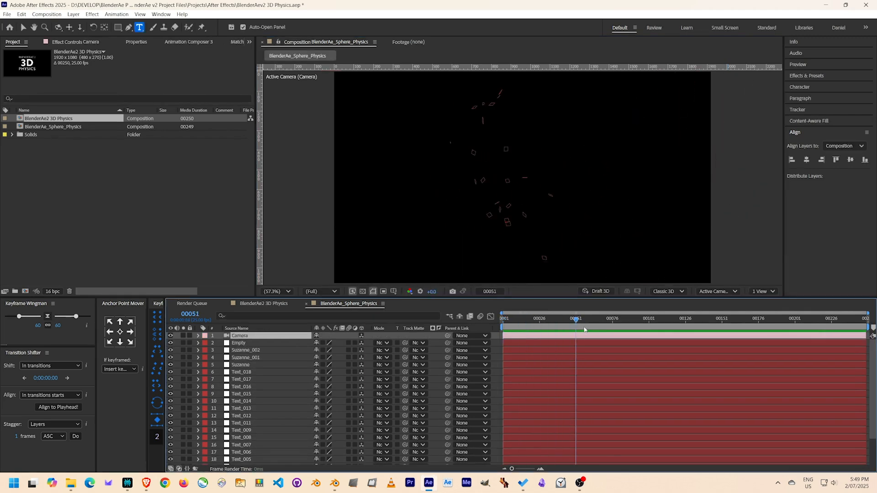
Import the BlenderAe2 physics data so the Text_ null layers drive white 3D letter shapes
{"action": "left_click", "coordinate": [705, 318]}
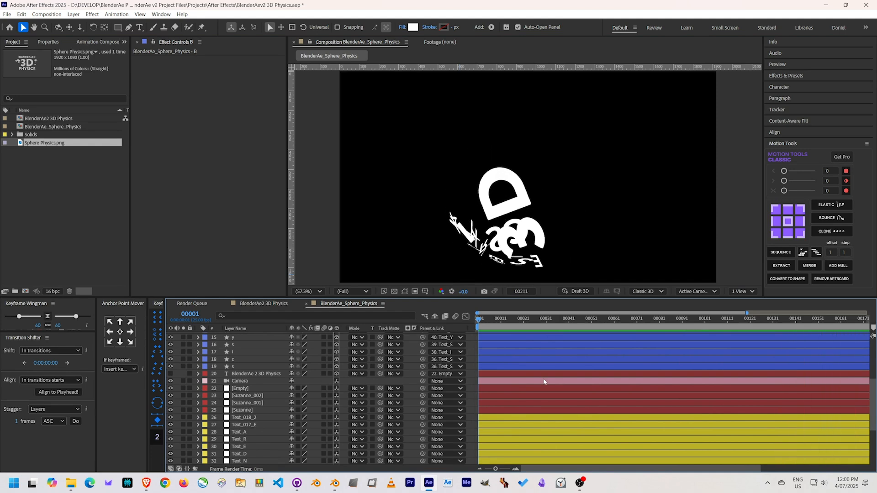
{"action": "left_click", "coordinate": [543, 314]}
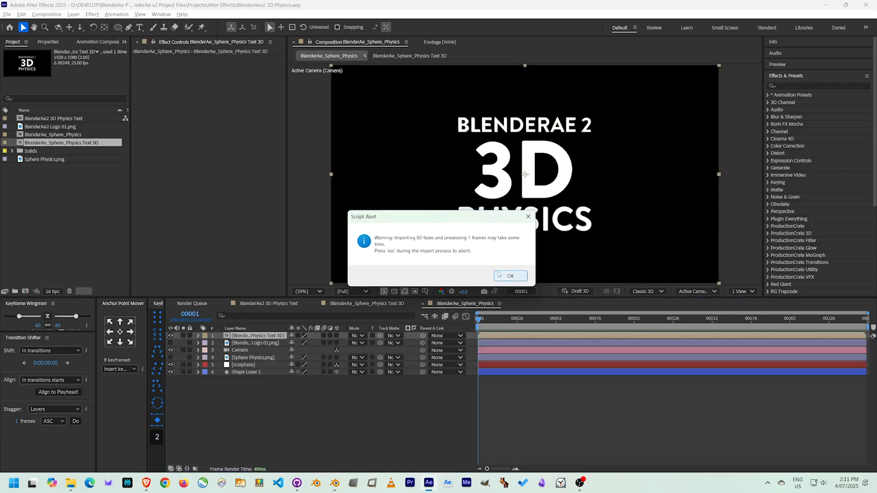
Acknowledge the face import warning and set the comp's 3D renderer to Advanced 3D
{"action": "left_click", "coordinate": [509, 275]}
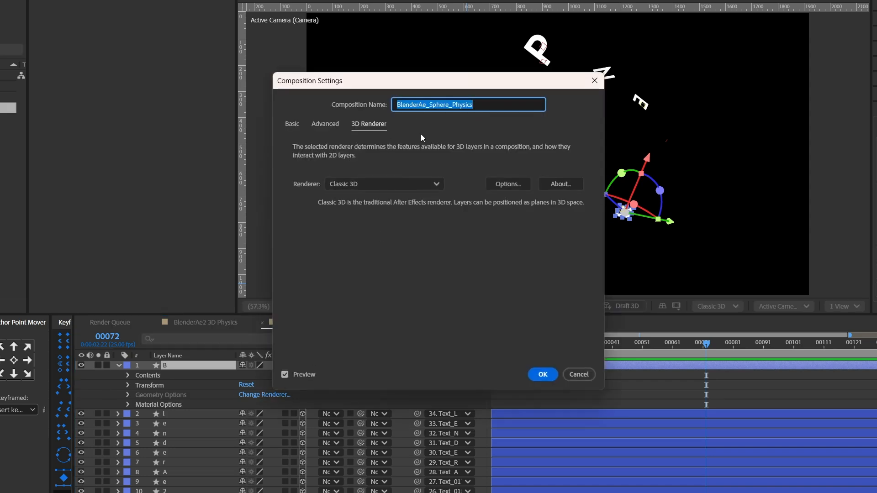
{"action": "left_click", "coordinate": [384, 184]}
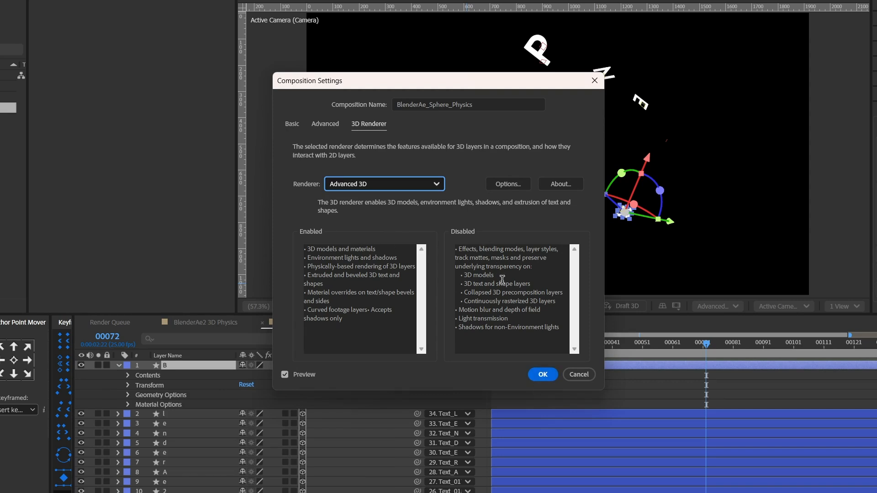
{"action": "left_click", "coordinate": [541, 375]}
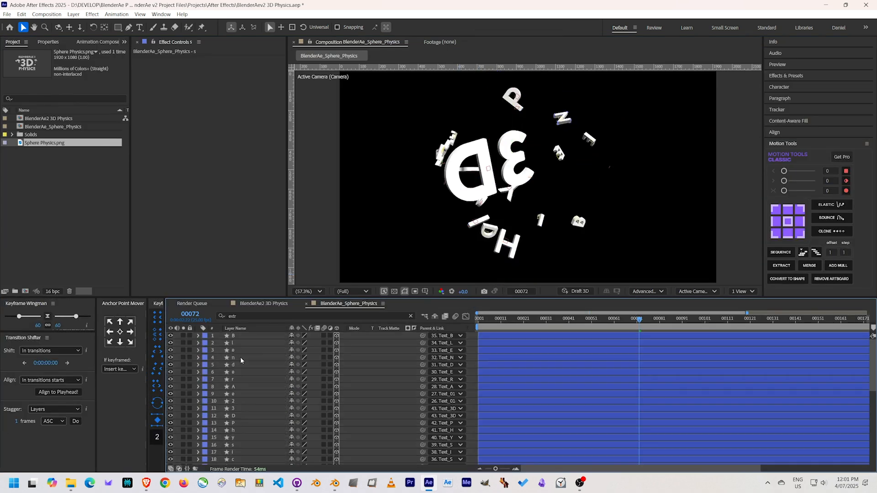
{"action": "mouse_move", "coordinate": [592, 331]}
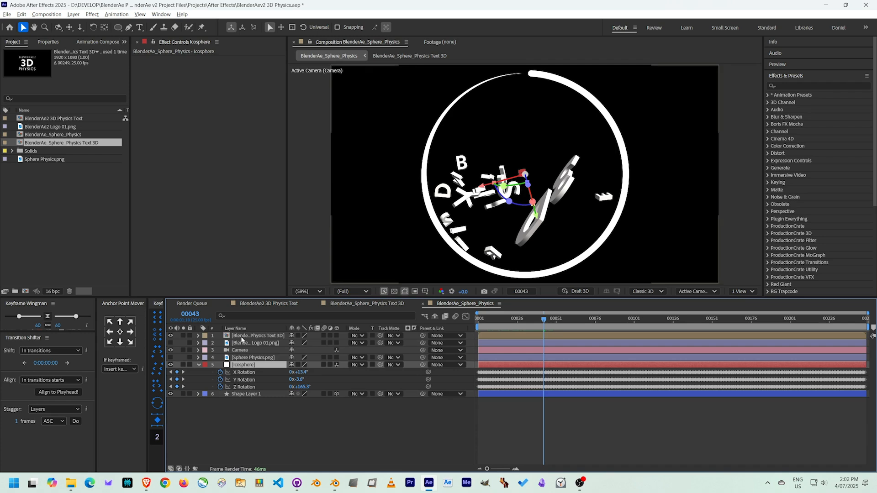
Bring in the icosphere face precomps, select the orange triangle faceShape layer and return to the main sphere comp
{"action": "left_click", "coordinate": [410, 56]}
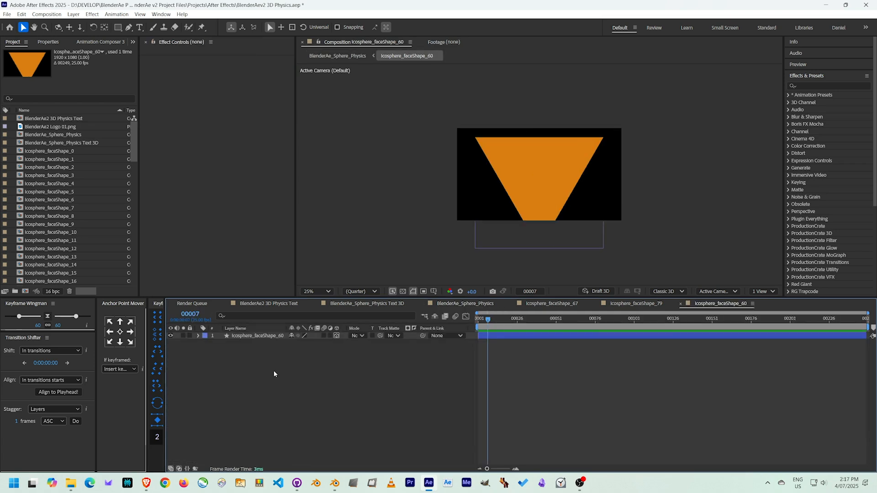
{"action": "left_click", "coordinate": [356, 335]}
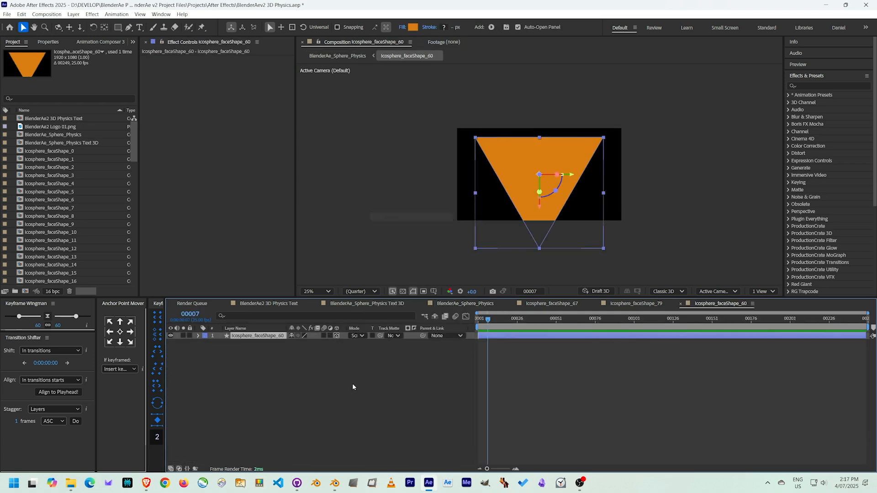
{"action": "left_click", "coordinate": [464, 303]}
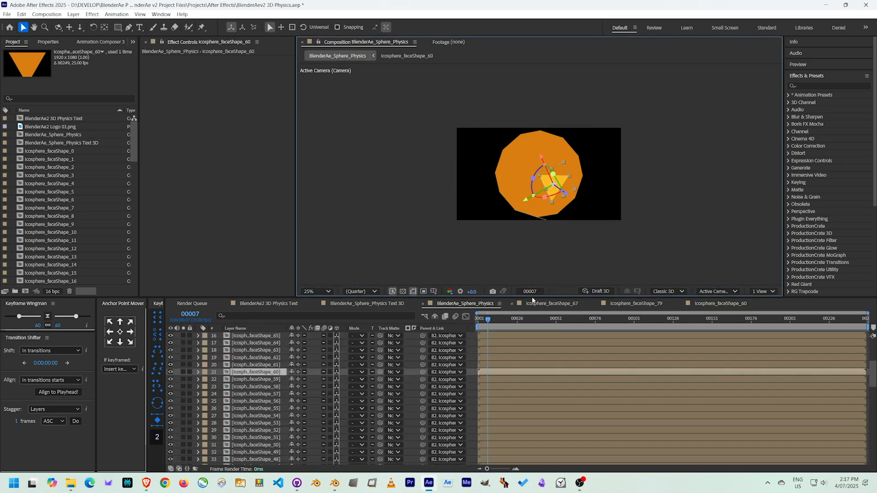
{"action": "left_click", "coordinate": [314, 290]}
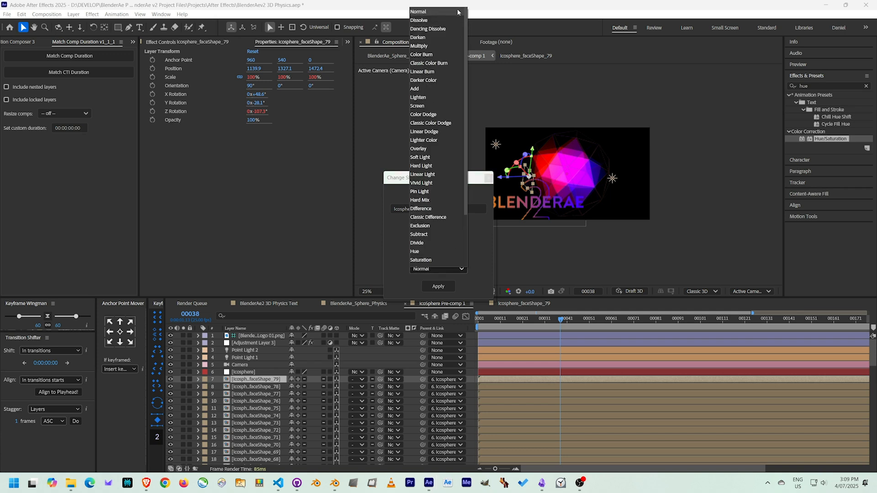
{"action": "mouse_move", "coordinate": [436, 148]}
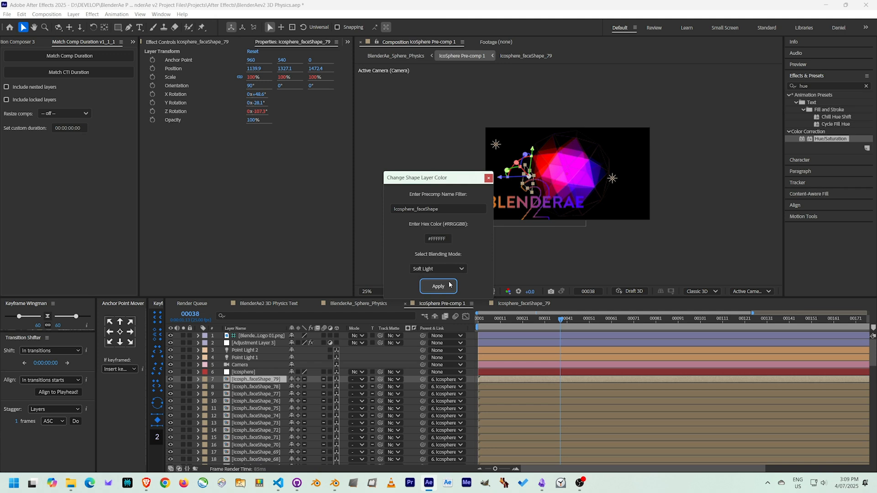
Apply #FFFFFF with Soft Light blending to every Icosphere_faceShape layer
{"action": "left_click", "coordinate": [438, 286]}
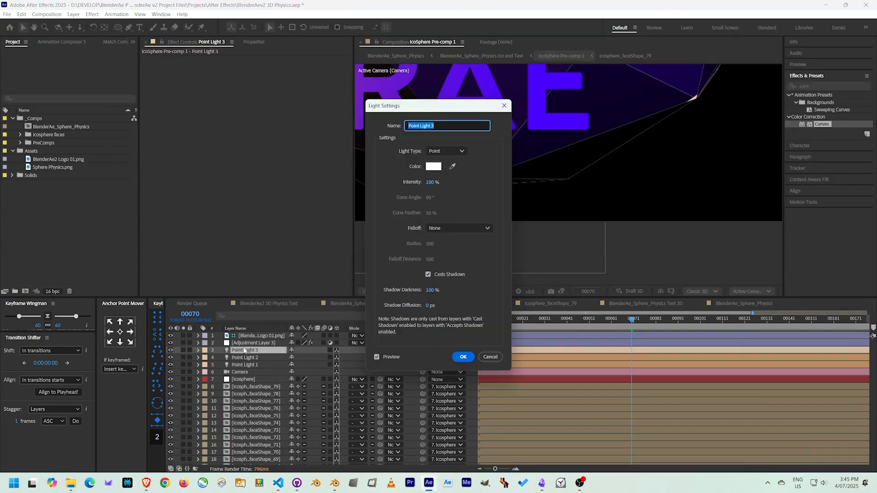
Confirm Point Light 3's settings to reveal the pastel purple composite with white letters
{"action": "left_click", "coordinate": [463, 357]}
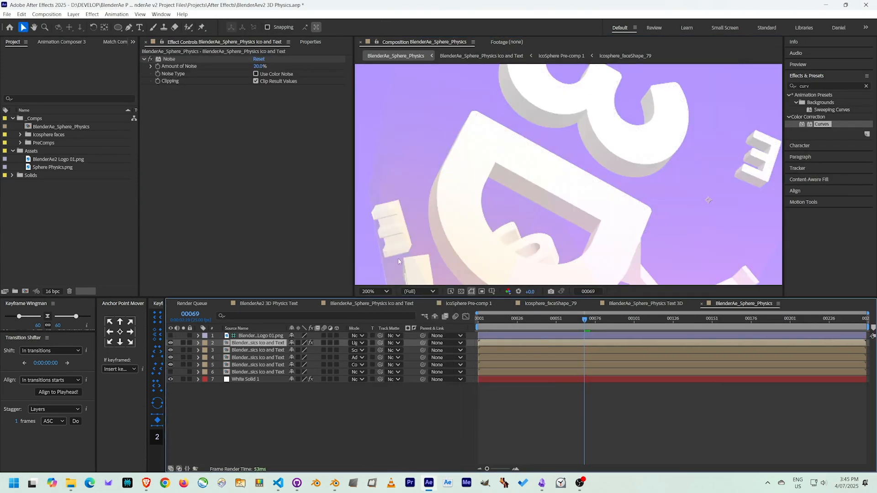